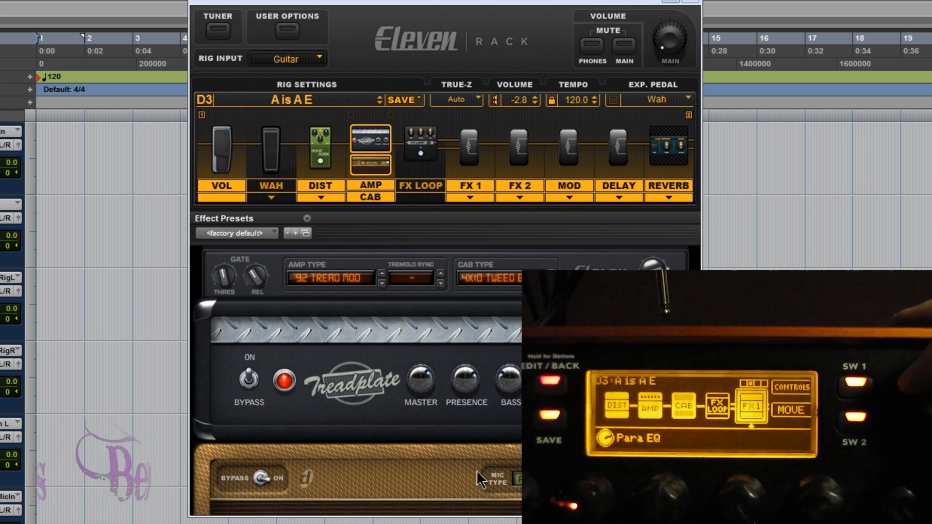
View the FX 2 and FX 1 effect settings, then return to the amp and cab.
left_click(469, 148)
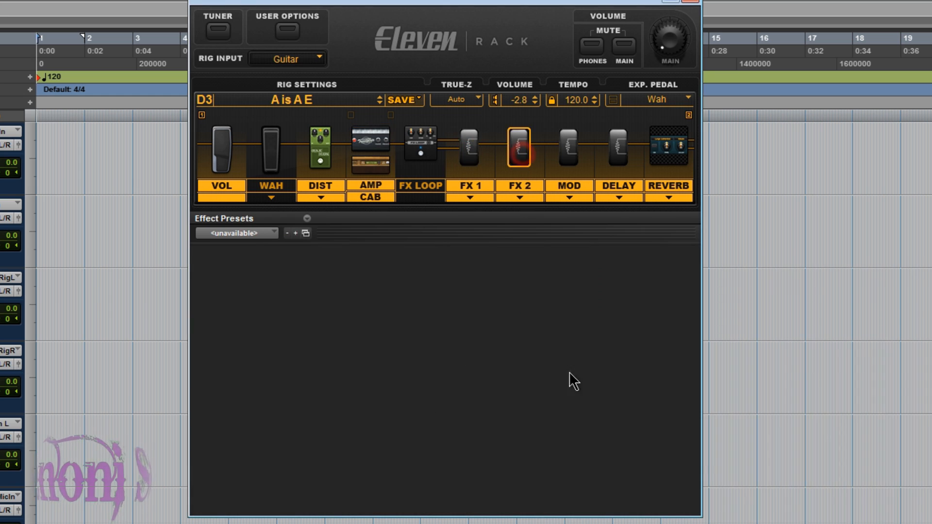
left_click(469, 148)
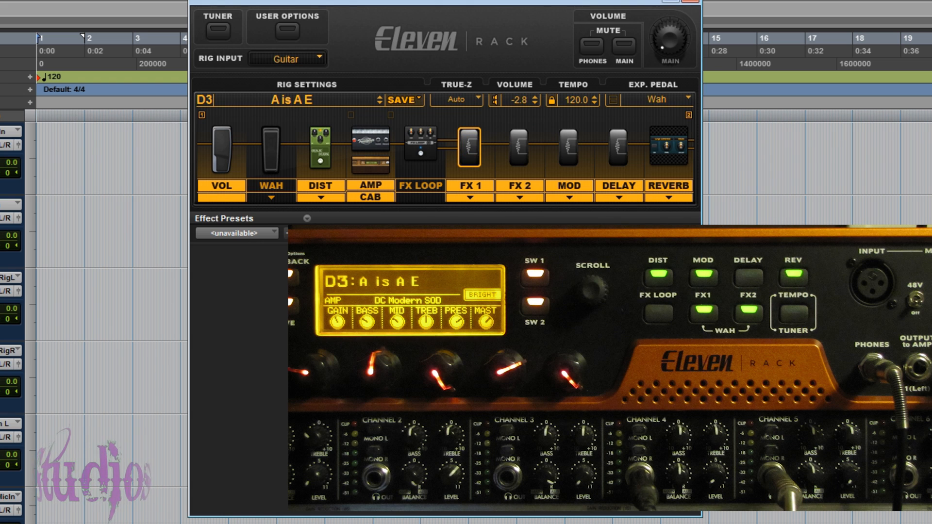
left_click(370, 149)
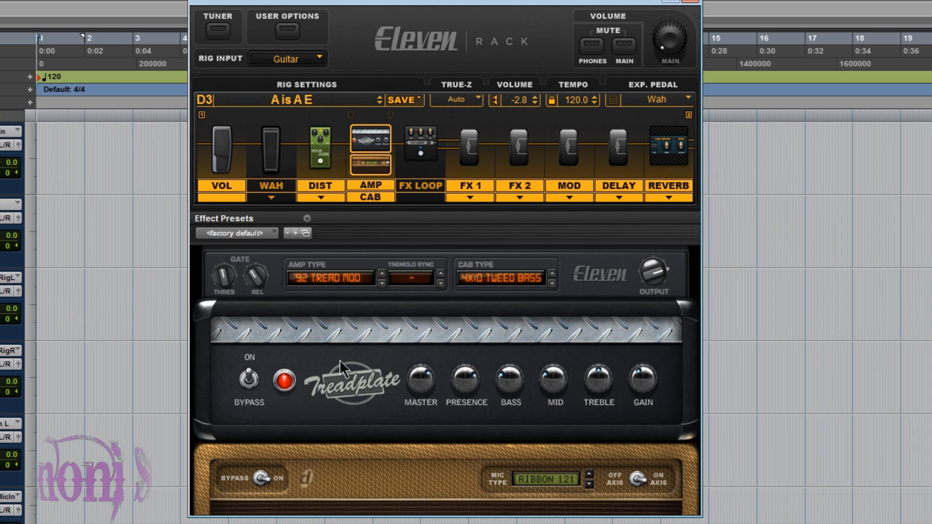
mouse_move(339, 367)
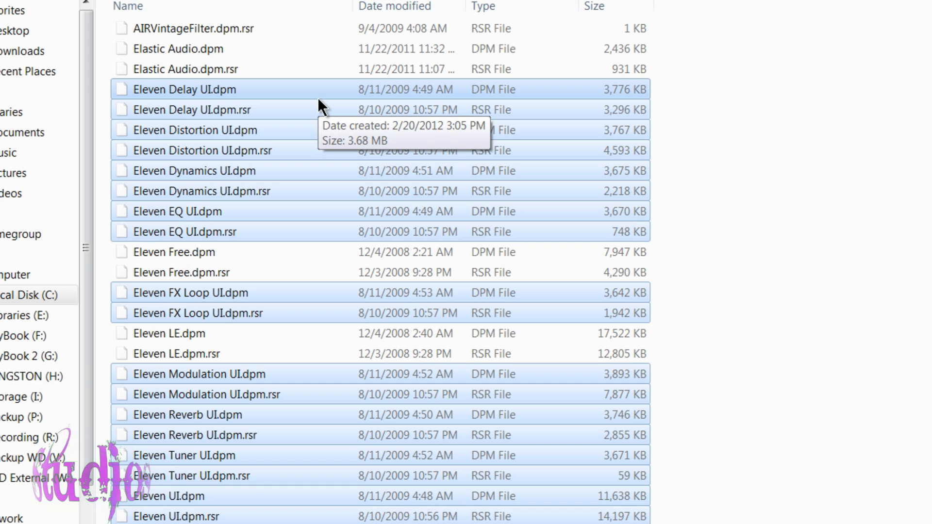
mouse_move(272, 114)
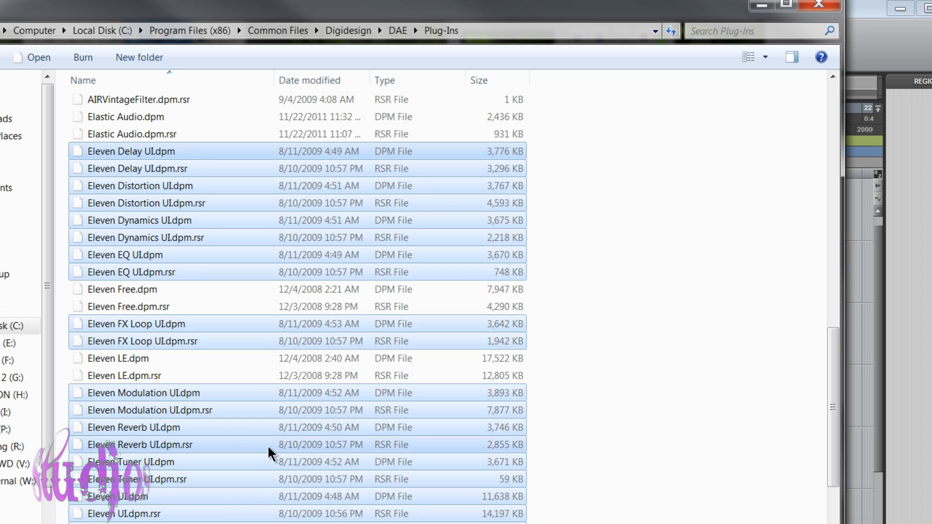
mouse_move(271, 453)
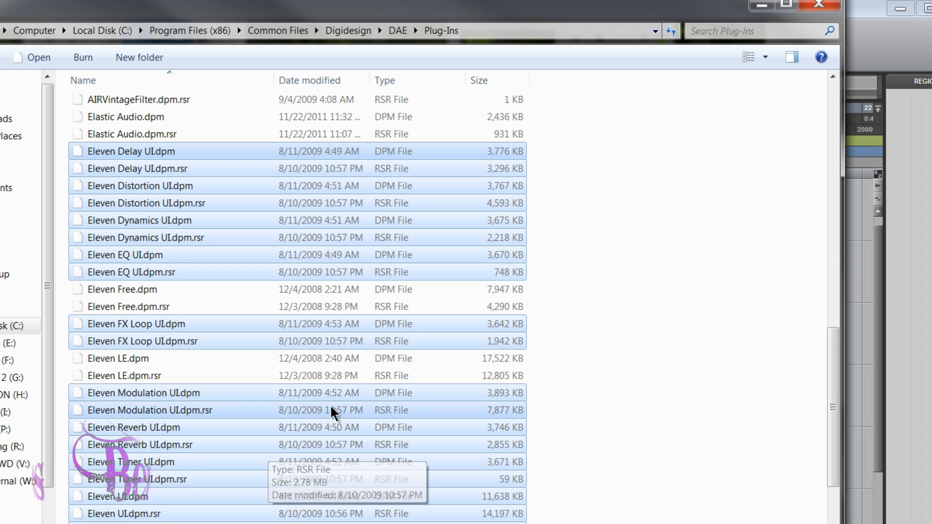
mouse_move(286, 505)
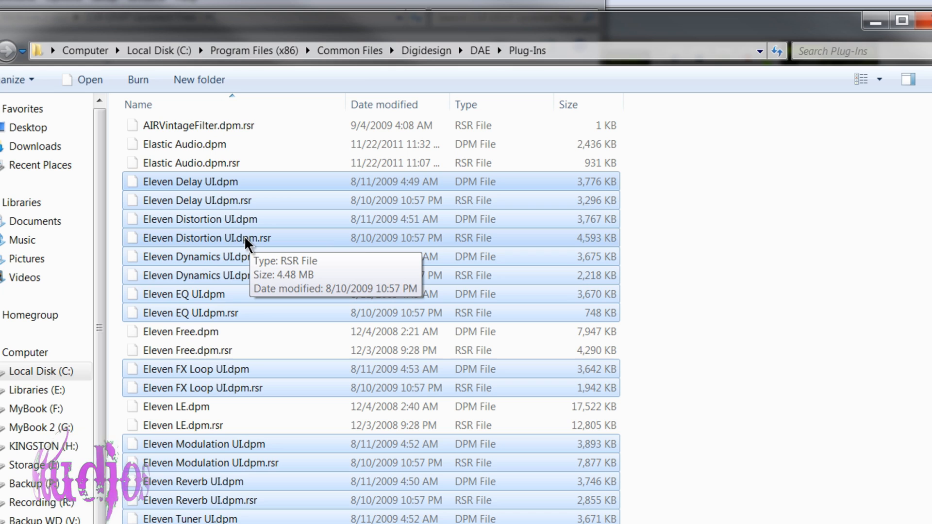
mouse_move(153, 300)
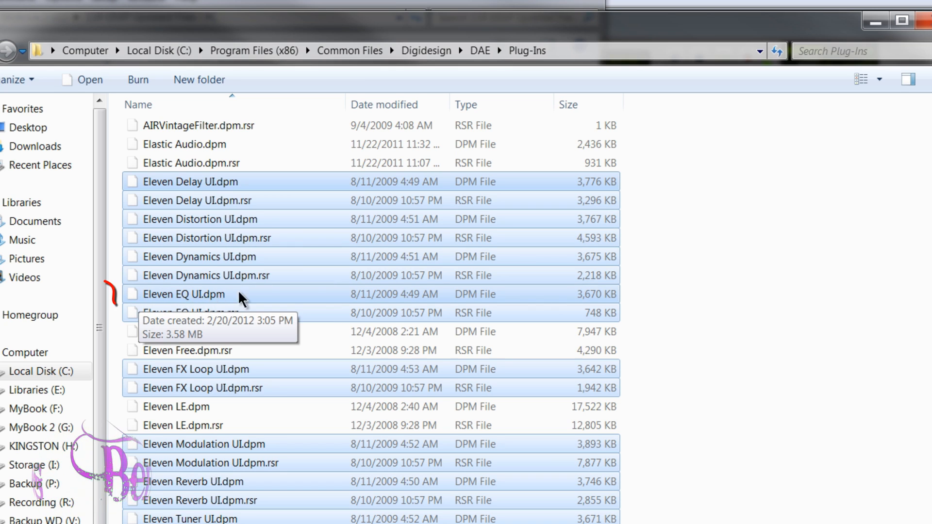
mouse_move(601, 305)
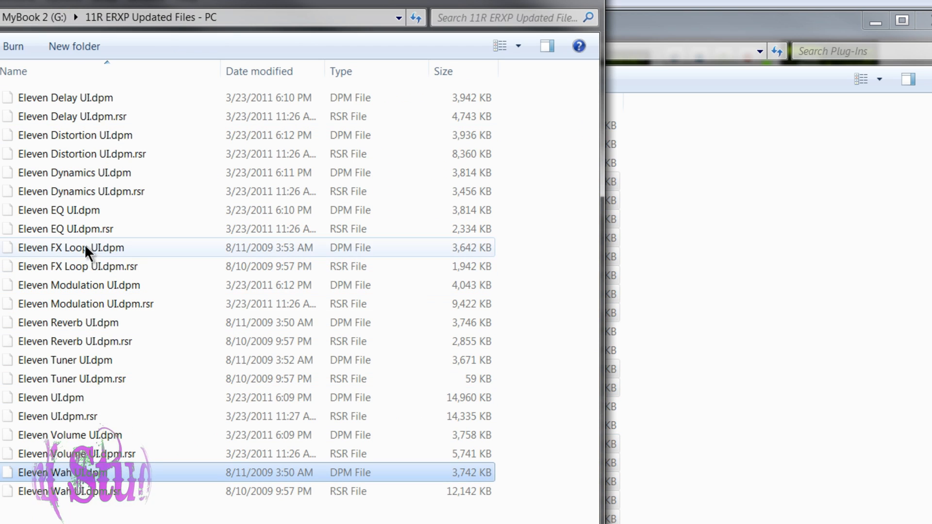
mouse_move(131, 289)
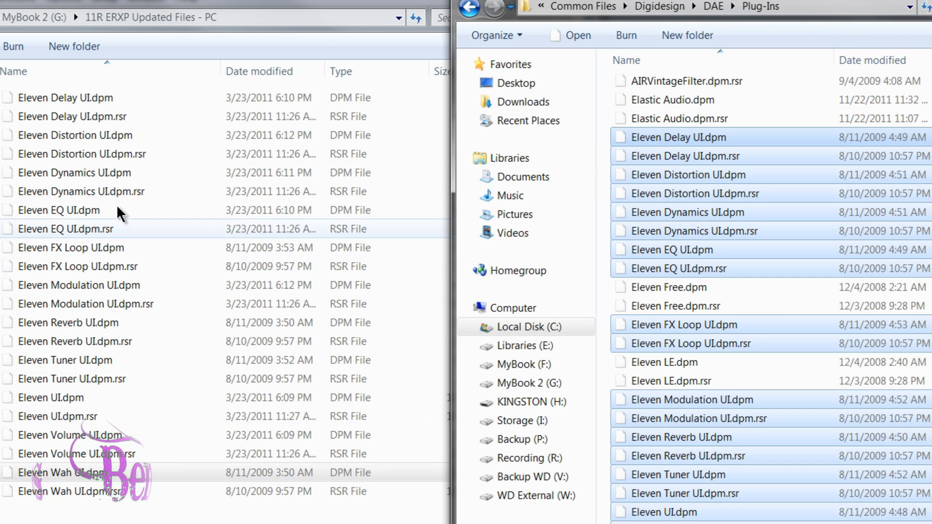
mouse_move(249, 167)
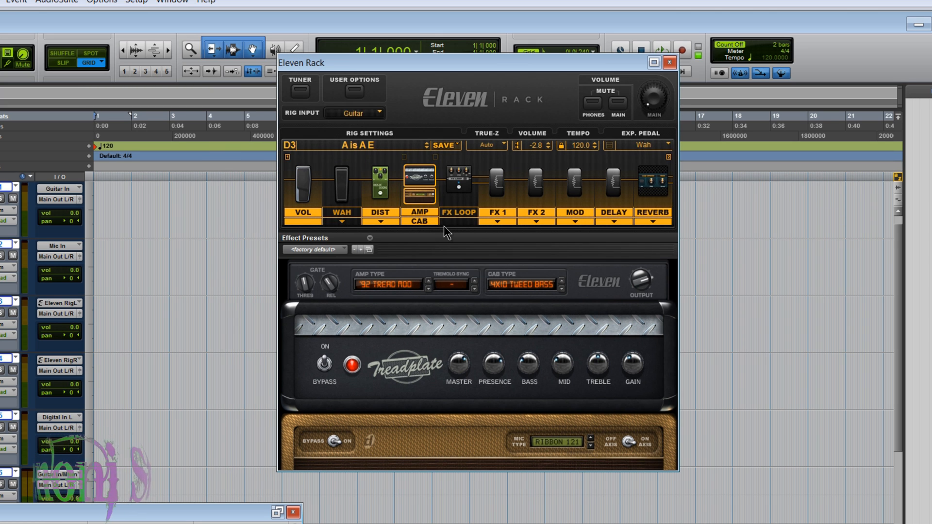
mouse_move(496, 256)
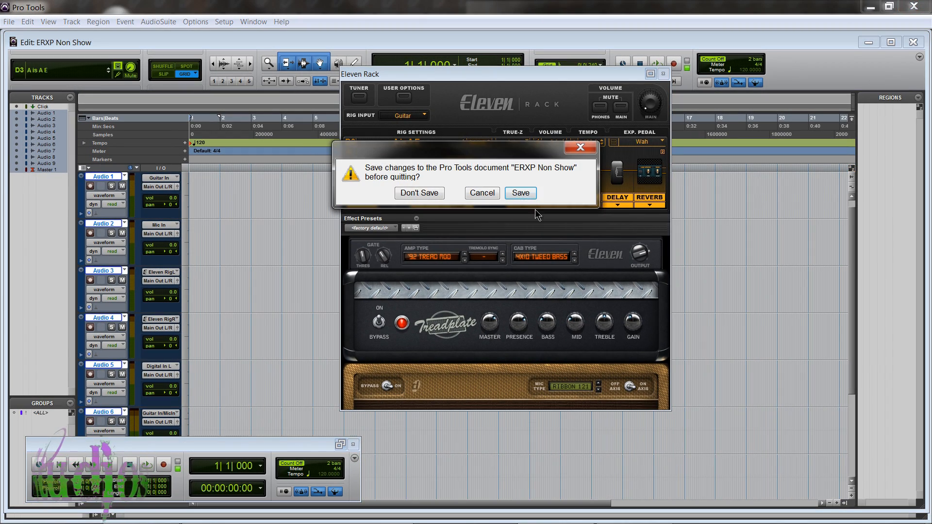
Answer the save prompt for ERXP Non Show so Pro Tools quits.
left_click(418, 193)
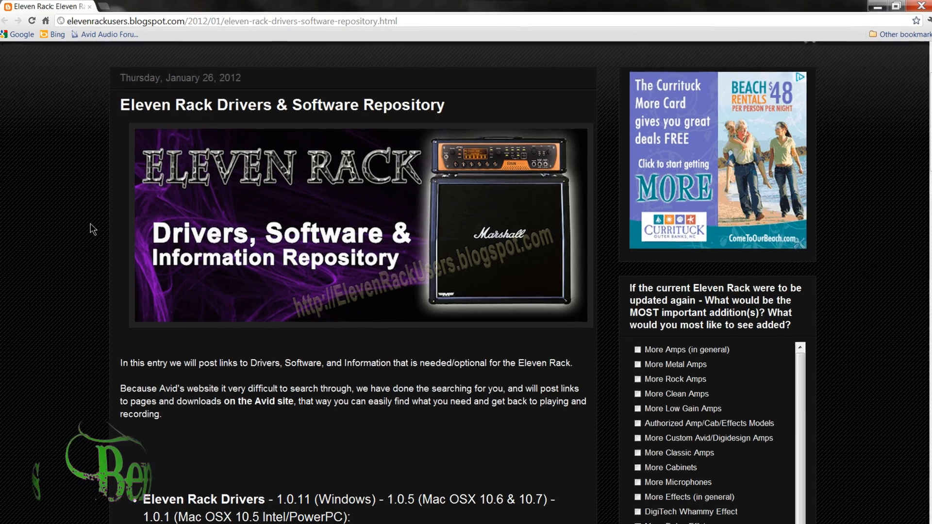
Scroll the repository post down to the ERXP expansion pack installer section.
scroll("down", 3)
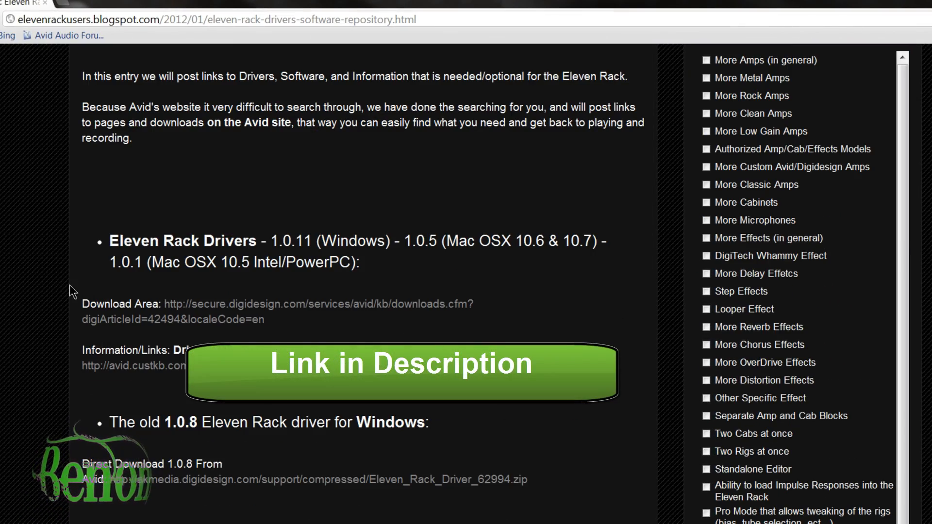
mouse_move(59, 275)
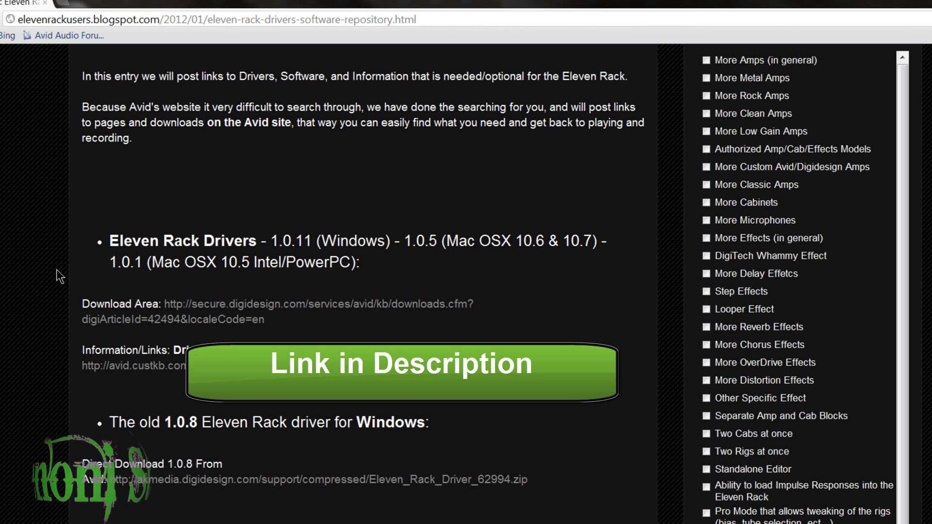
scroll("down", 3)
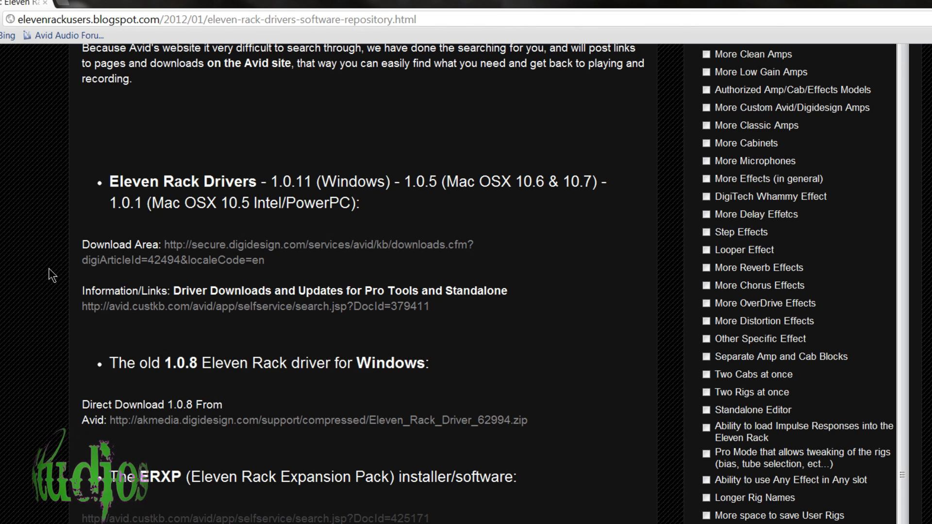
scroll("down", 3)
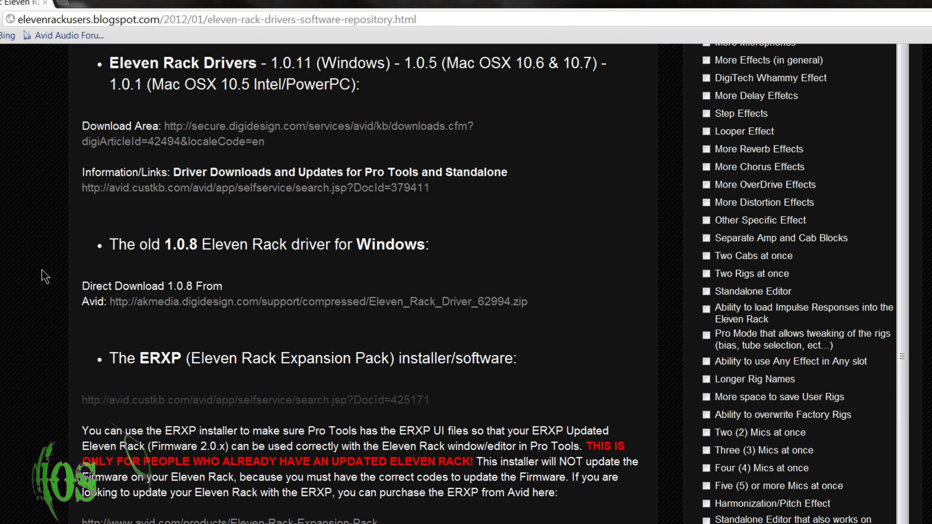
mouse_move(148, 354)
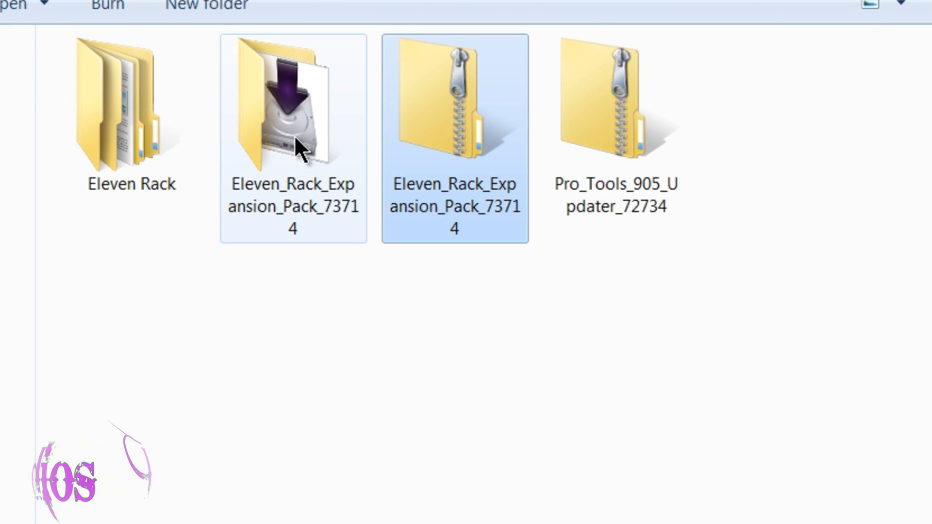
Open the Eleven_Rack_Expansion_Pack_73714 folder and launch the expansion pack installer.
double_click(293, 103)
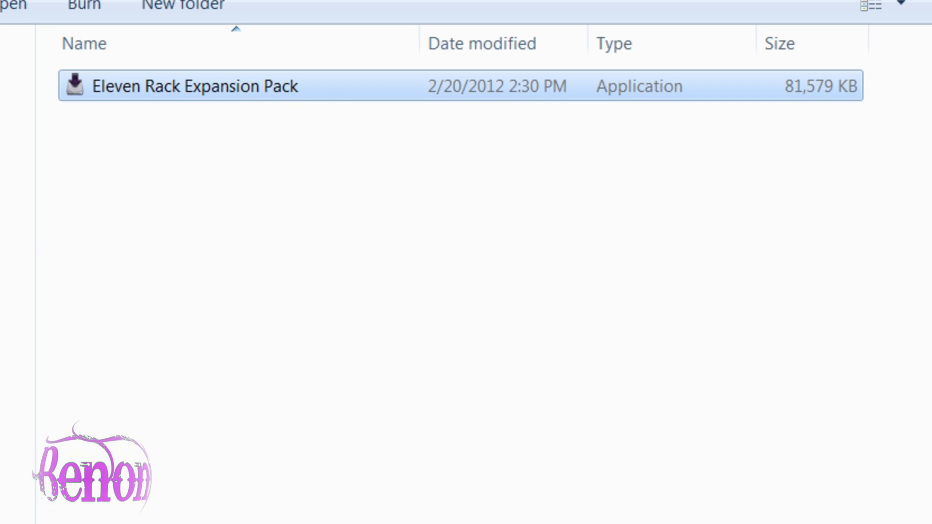
double_click(191, 87)
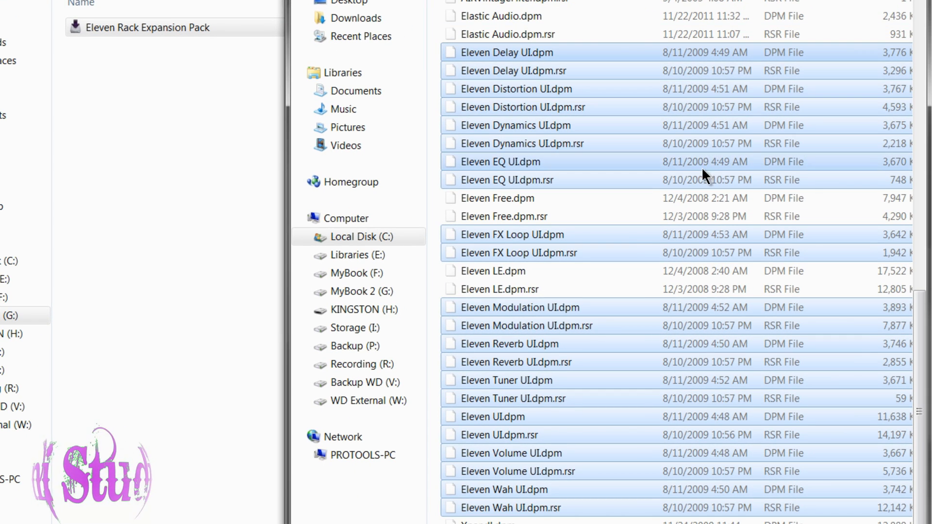
mouse_move(708, 325)
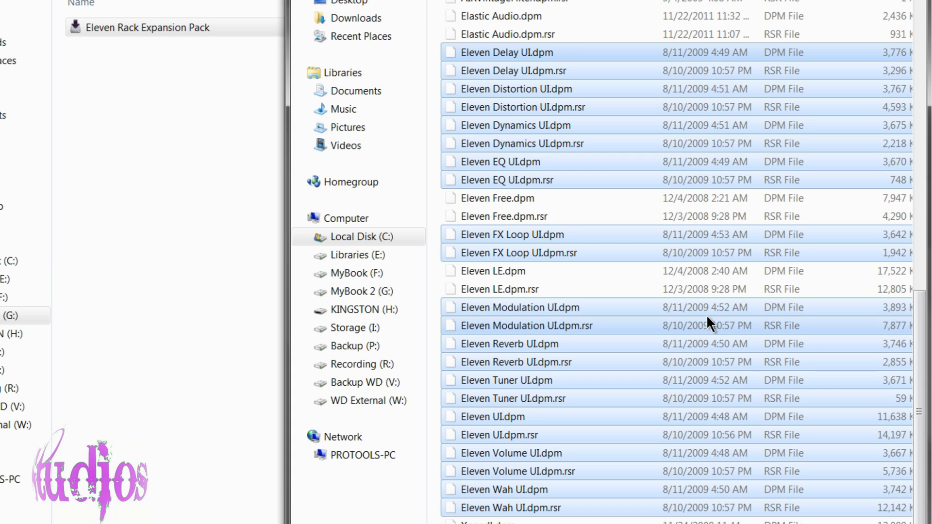
mouse_move(651, 88)
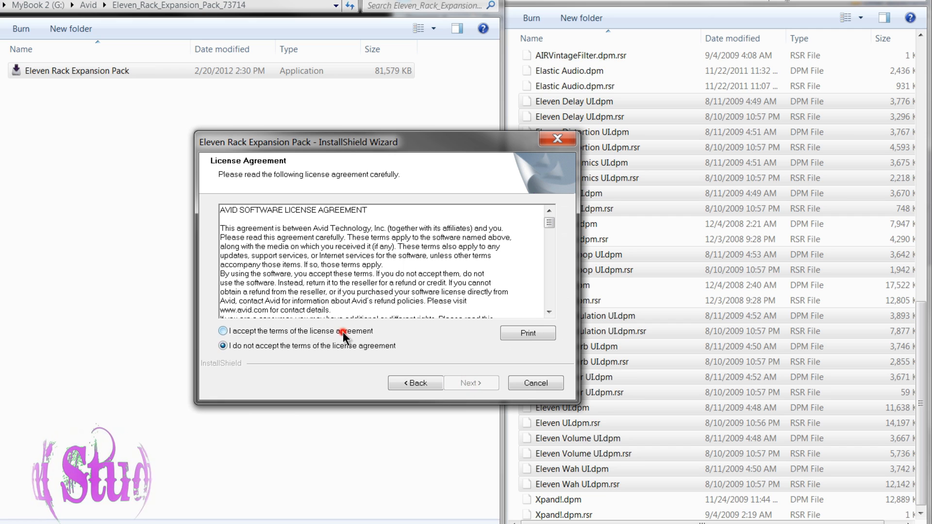
Accept the license terms and finish the Eleven Rack Expansion Pack installation.
left_click(471, 383)
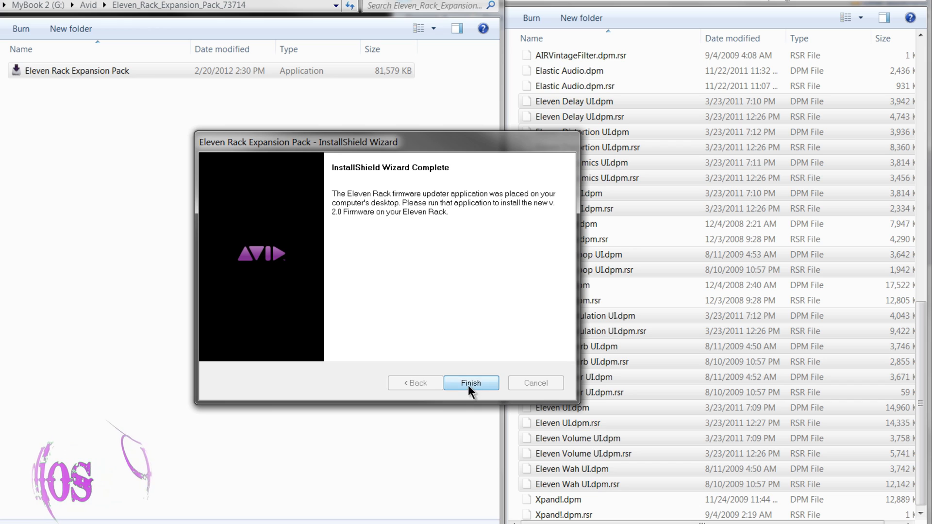
mouse_move(433, 231)
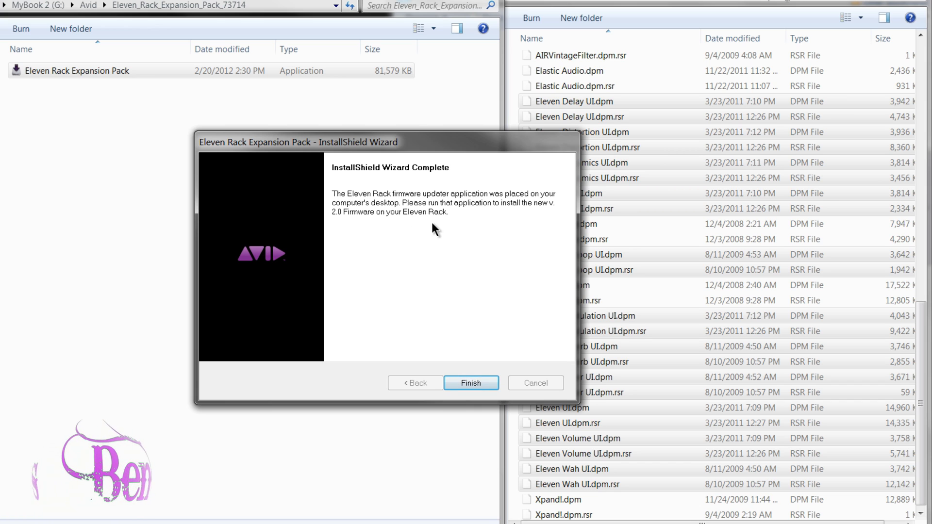
mouse_move(471, 383)
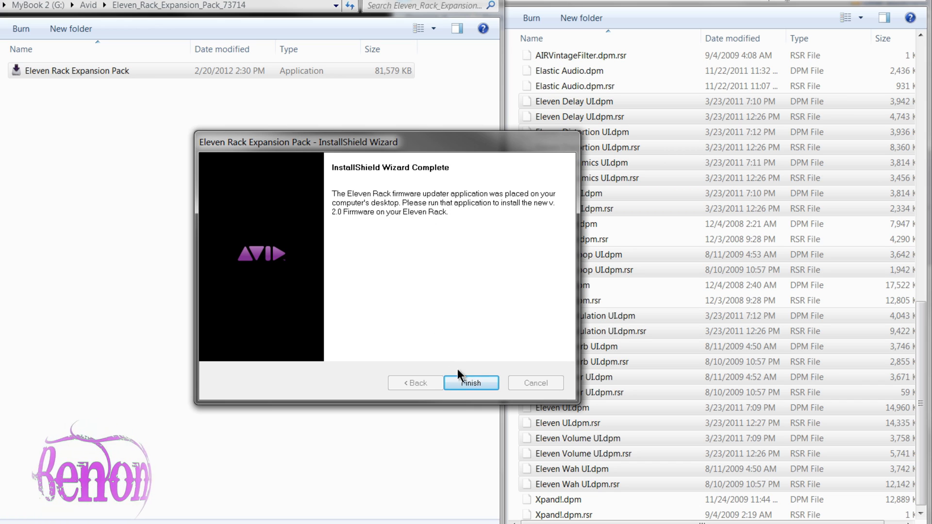
left_click(470, 383)
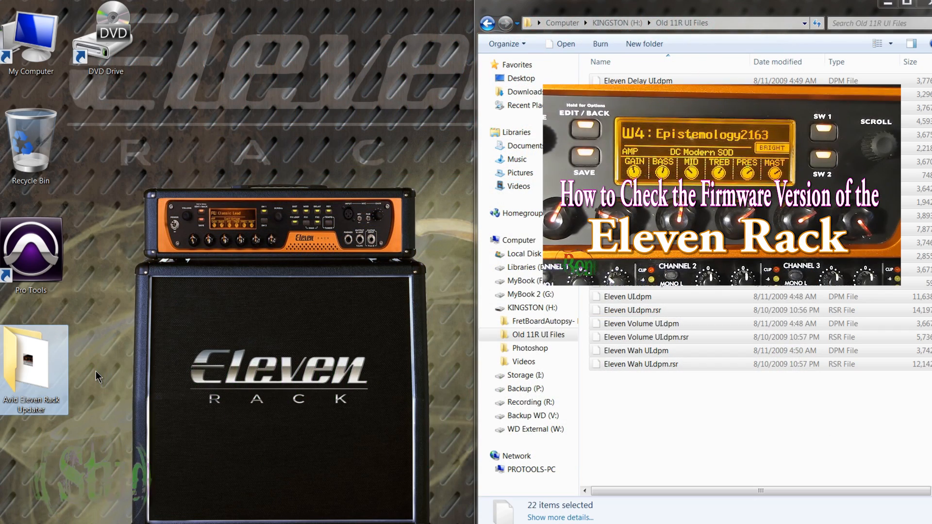
View and close the Avid Eleven Rack Updater folder, then run Pro Tools as administrator.
double_click(34, 366)
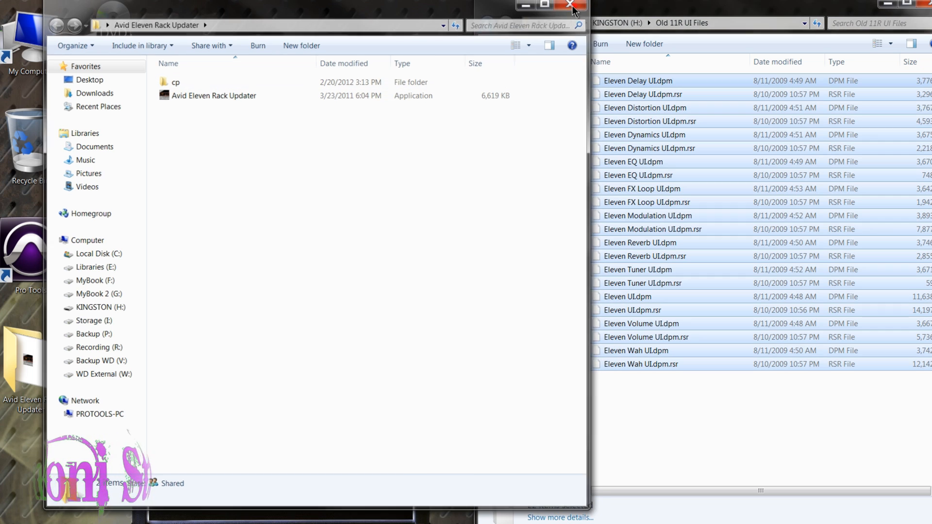
left_click(570, 6)
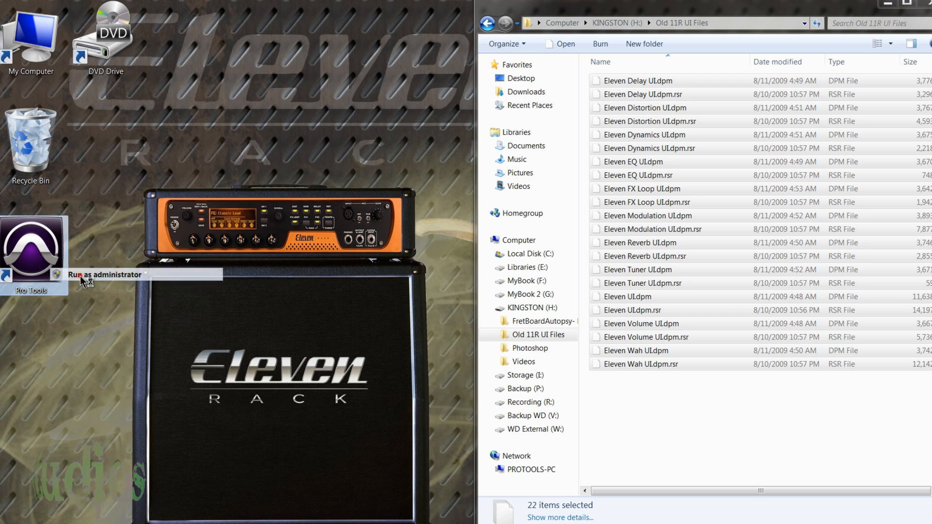
left_click(105, 275)
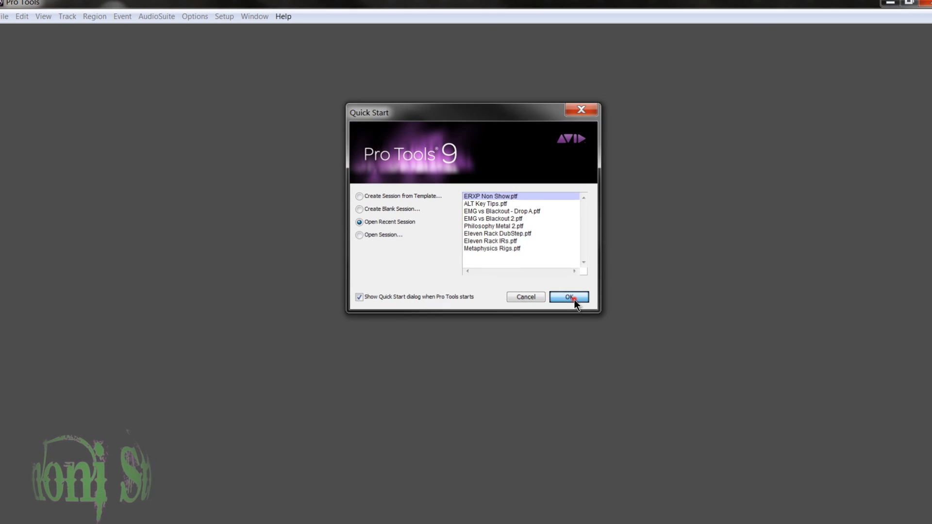
Open the recent session ERXP Non Show.ptf from Quick Start.
left_click(567, 297)
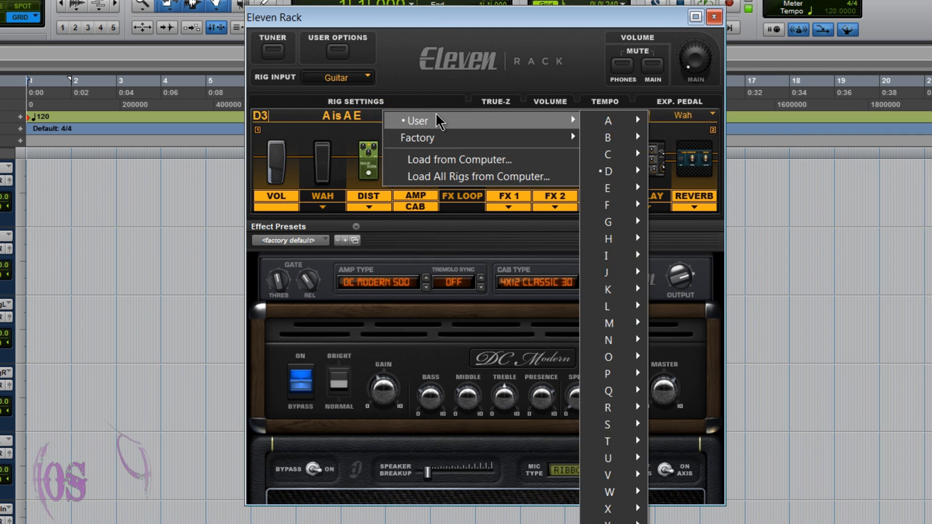
mouse_move(608, 204)
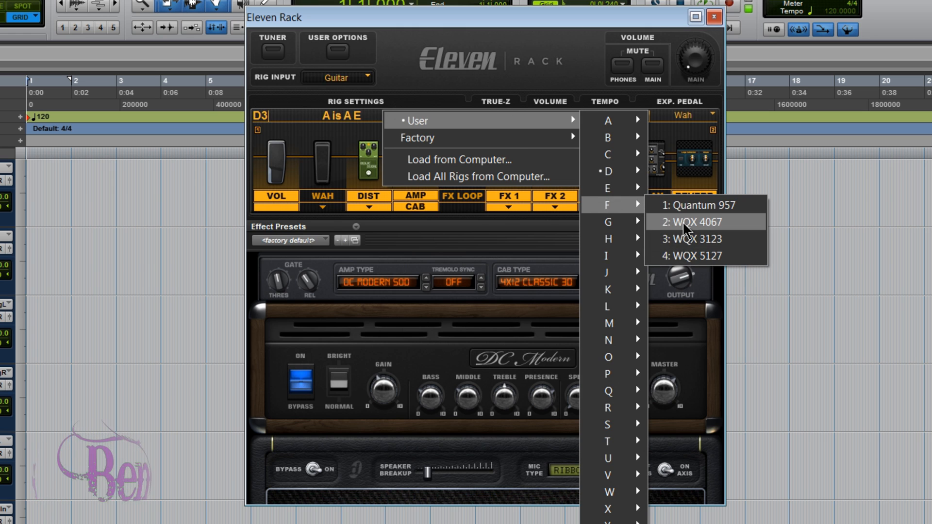
left_click(691, 228)
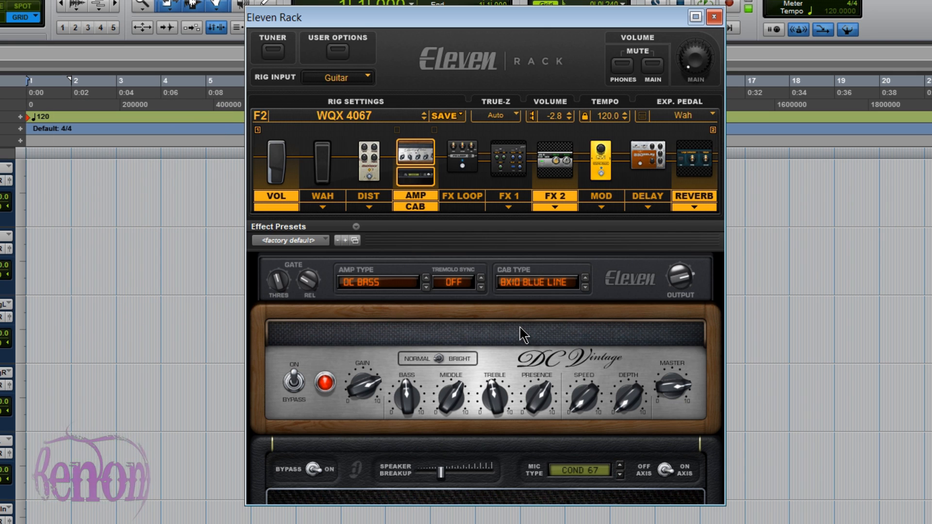
mouse_move(623, 297)
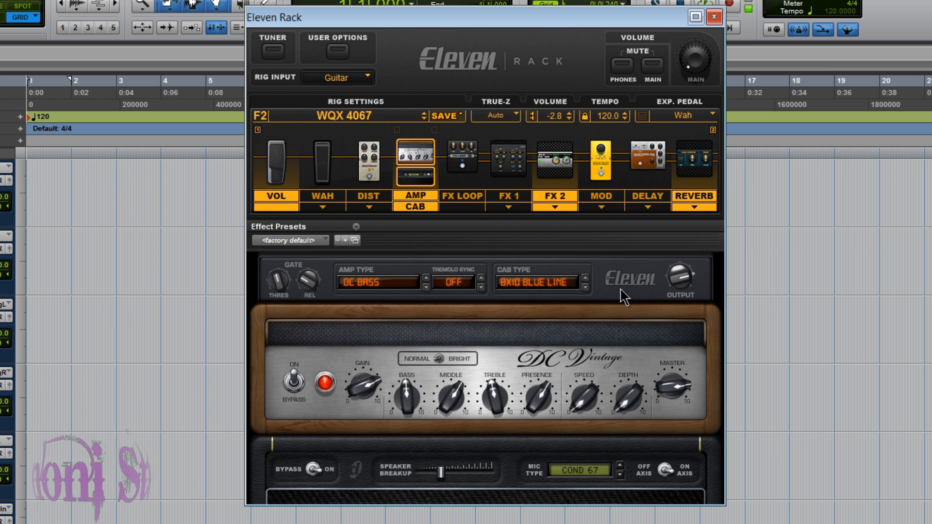
mouse_move(545, 313)
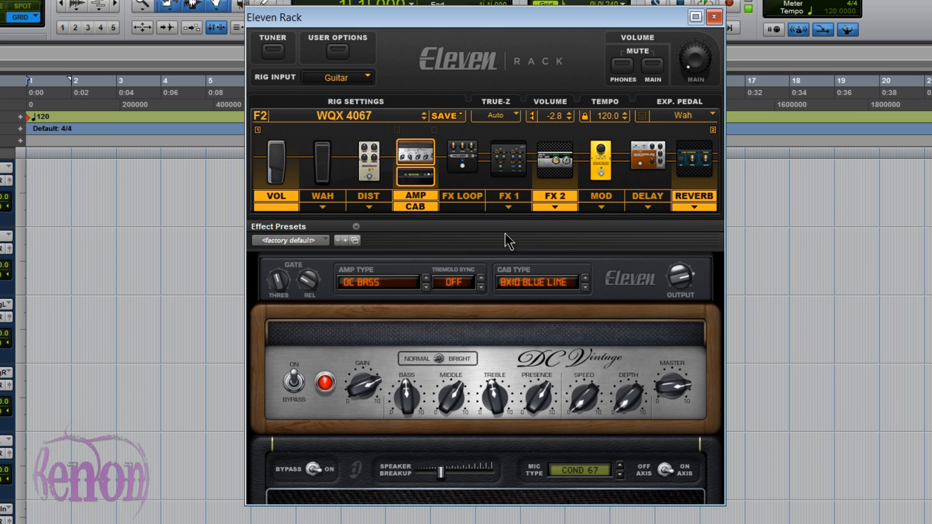
mouse_move(550, 92)
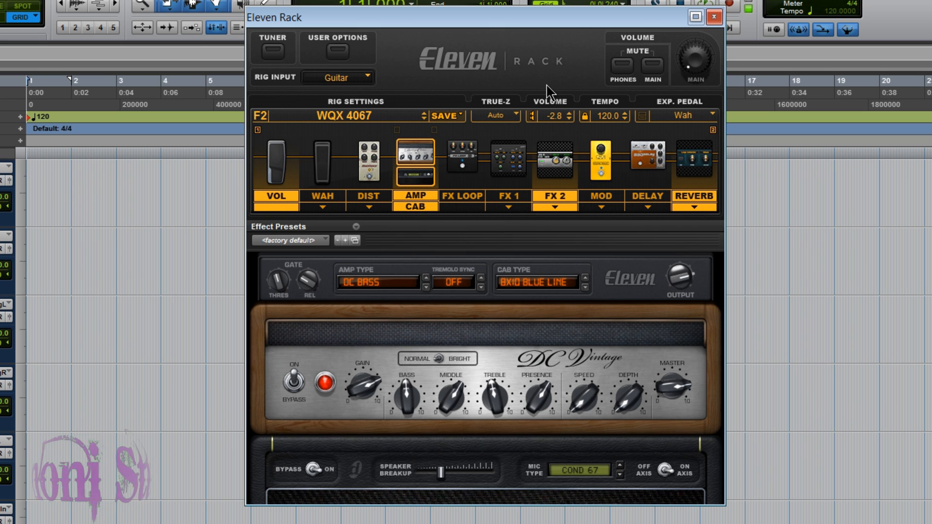
mouse_move(513, 112)
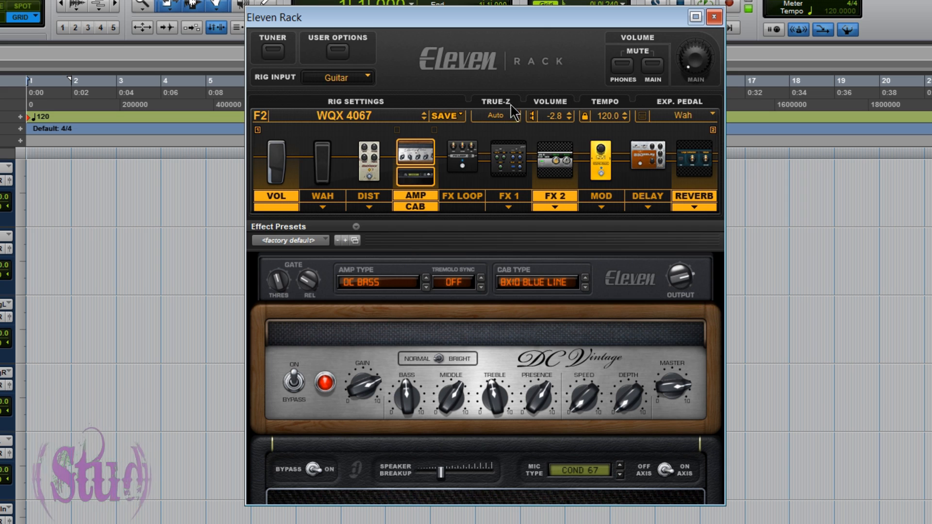